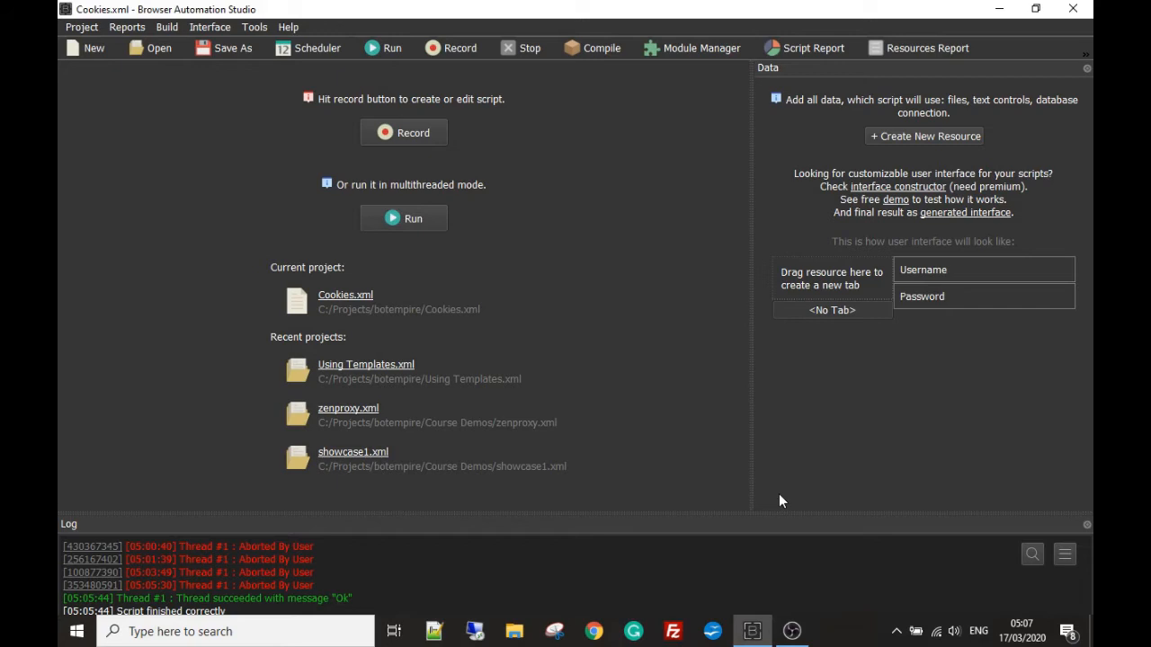
pyautogui.moveTo(760, 386)
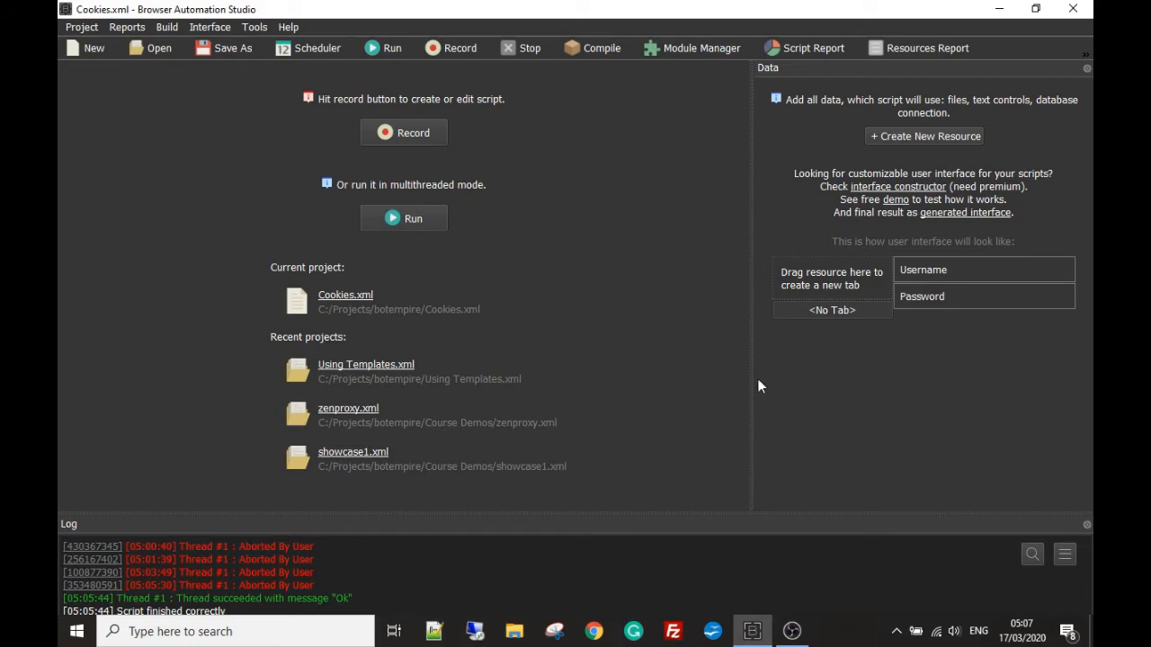
pyautogui.moveTo(727, 384)
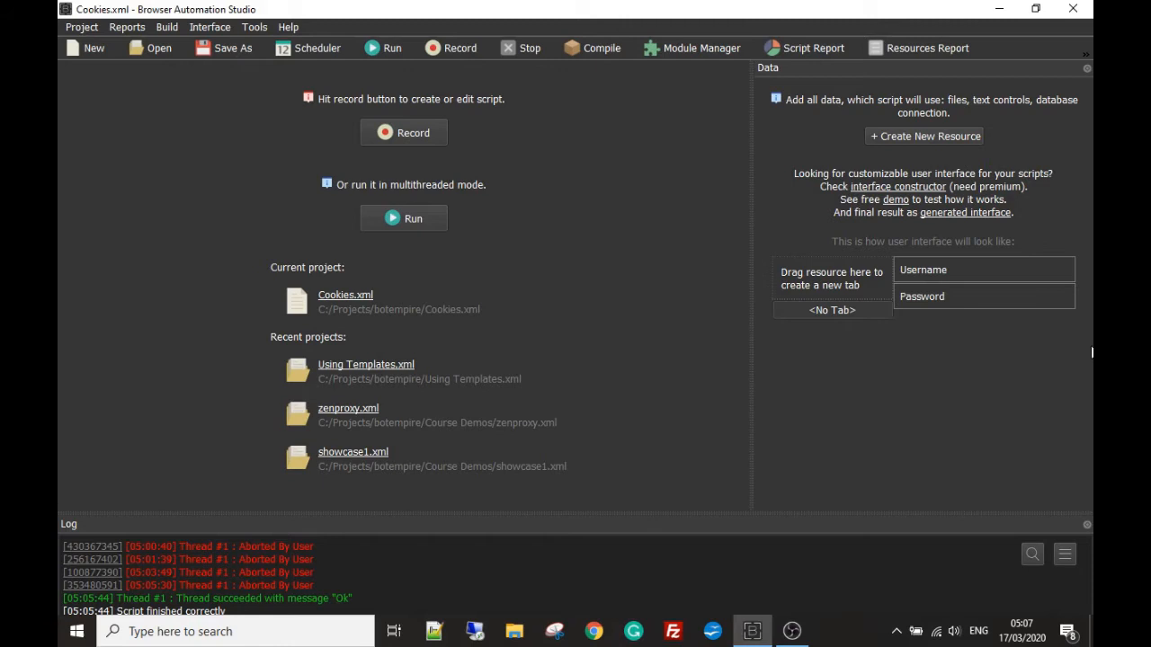
pyautogui.moveTo(1073, 422)
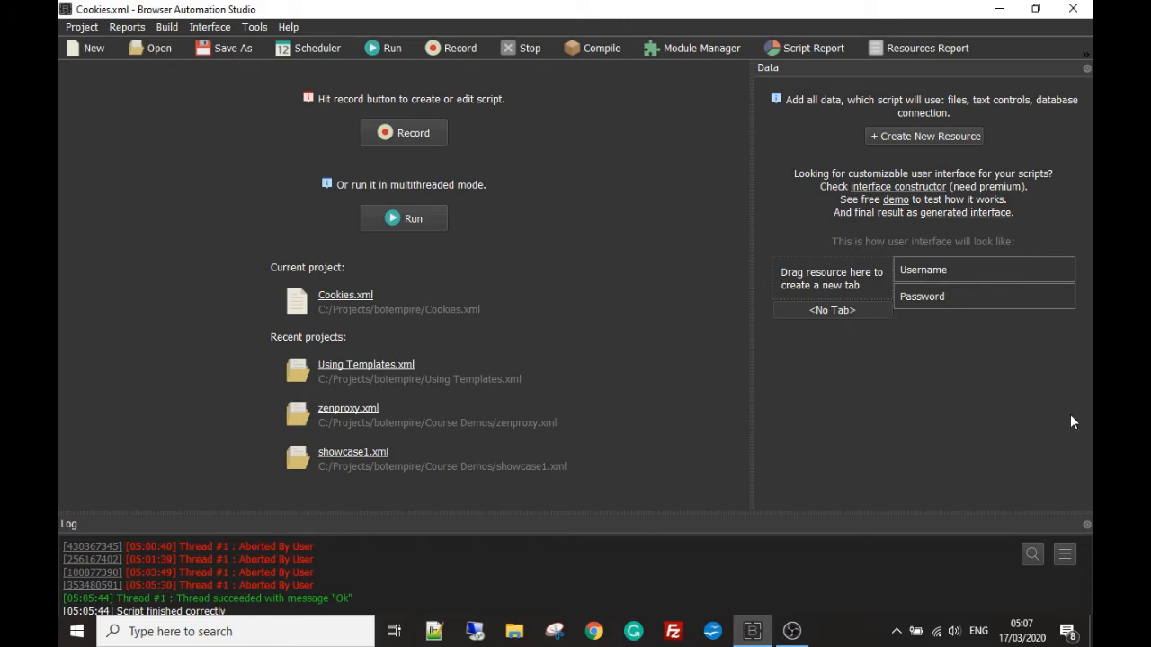
pyautogui.moveTo(1020, 296)
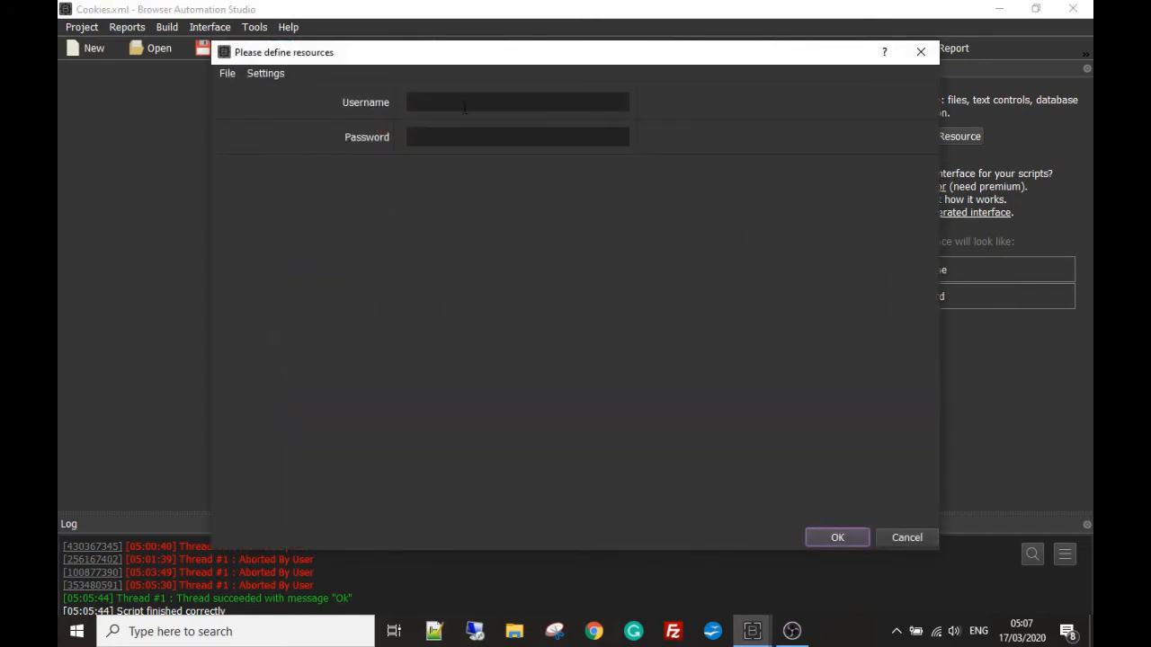
# - Leave the Username and Password resources empty and accept the resource form
pyautogui.click(517, 101)
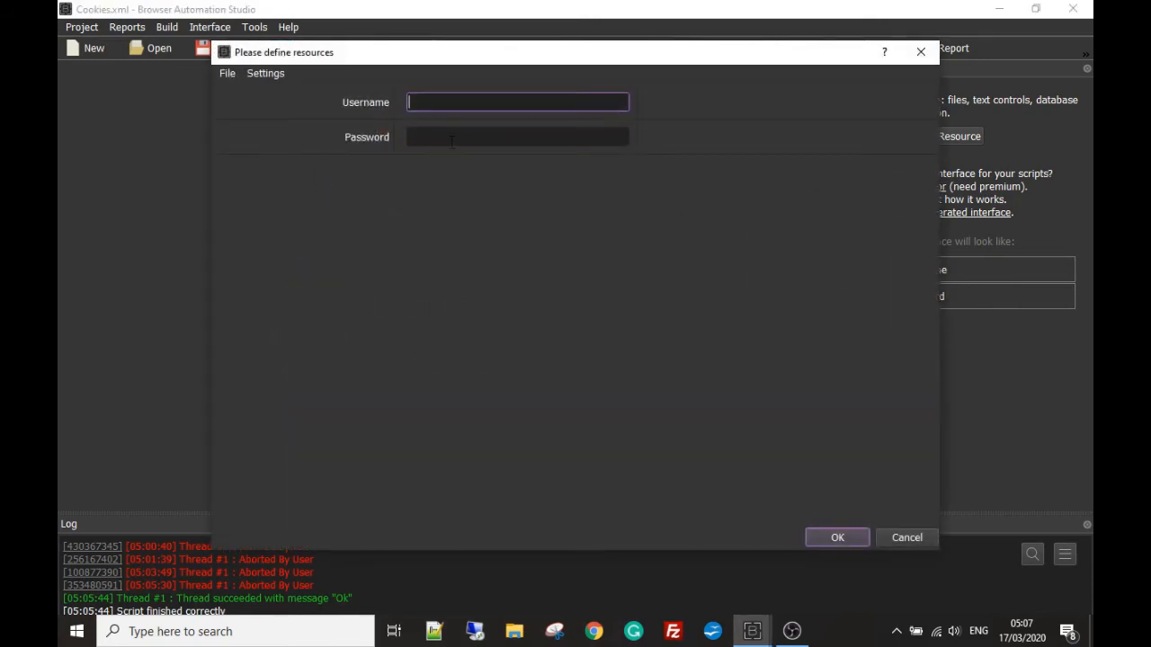
pyautogui.click(517, 137)
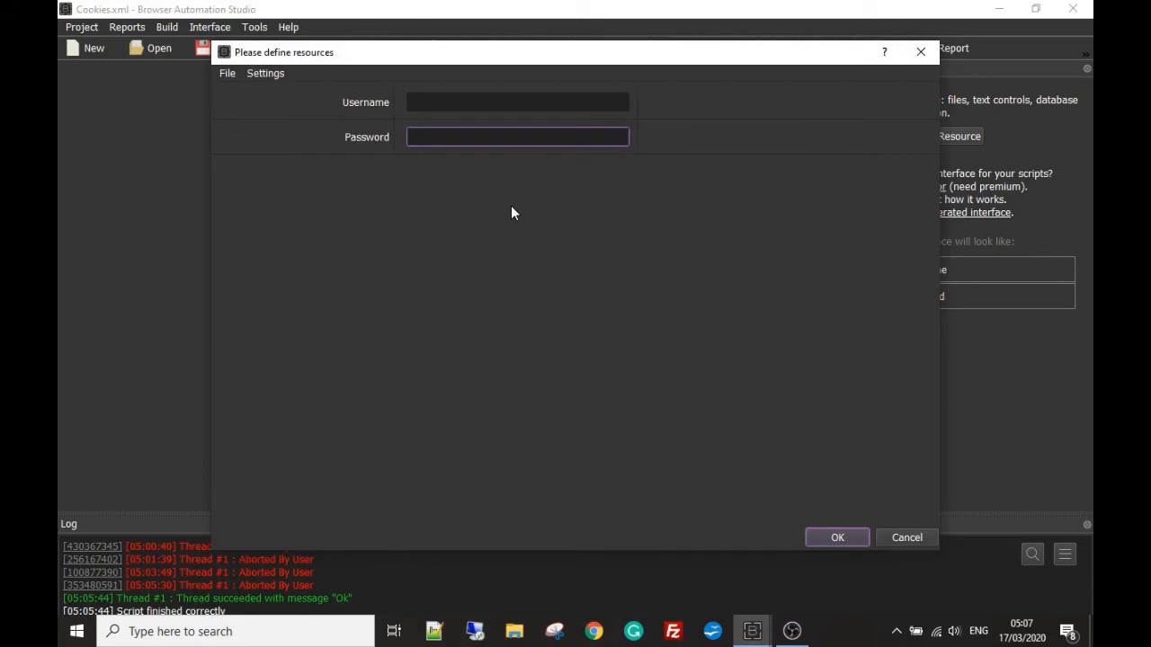
pyautogui.moveTo(475, 159)
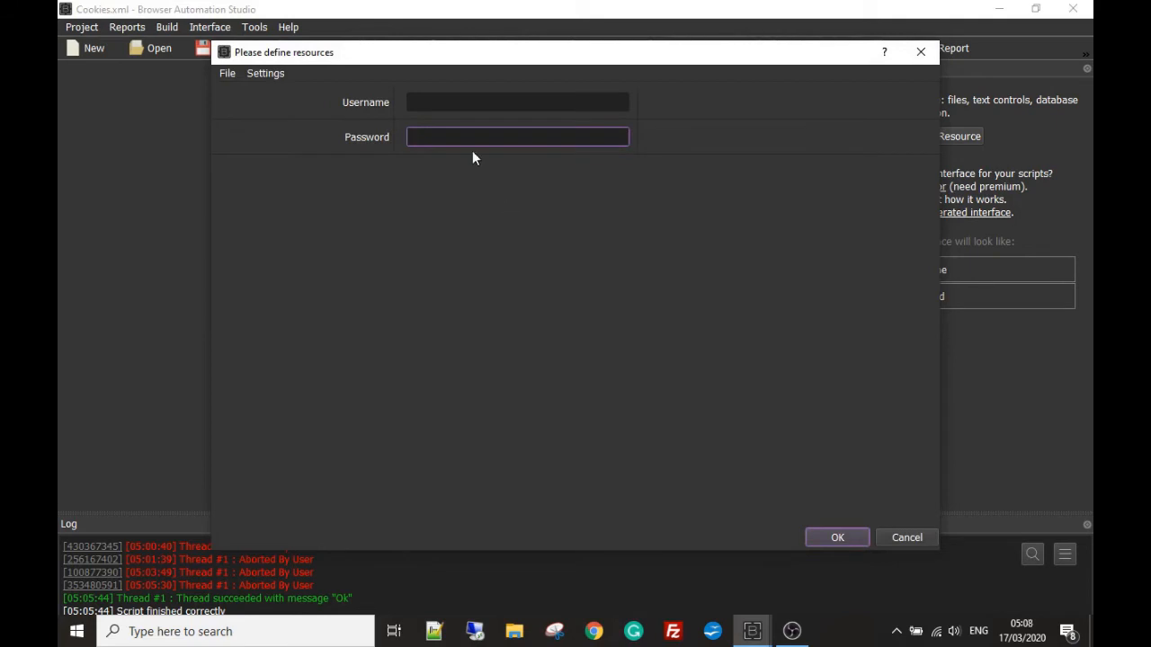
pyautogui.moveTo(600, 262)
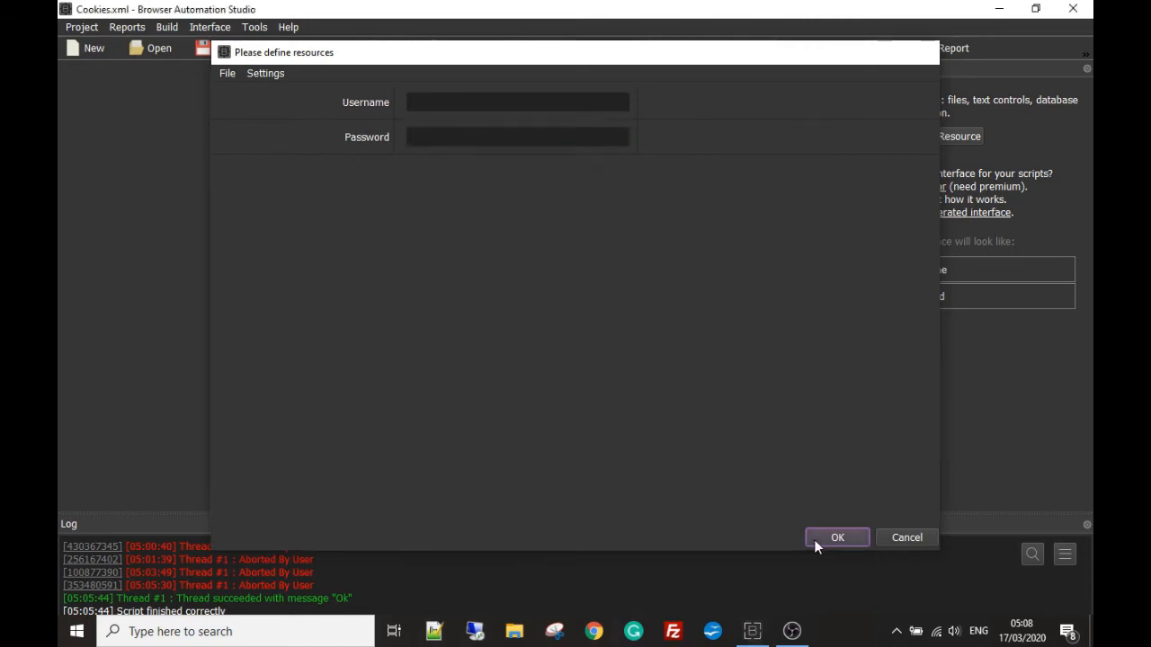
pyautogui.click(837, 537)
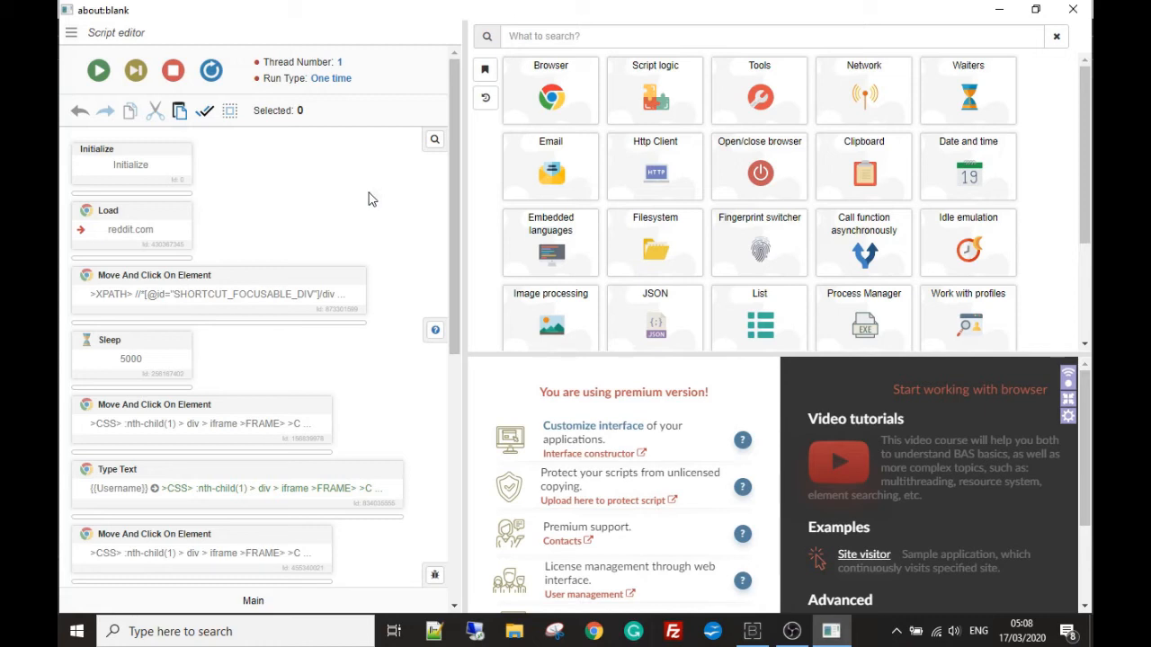
pyautogui.moveTo(459, 197)
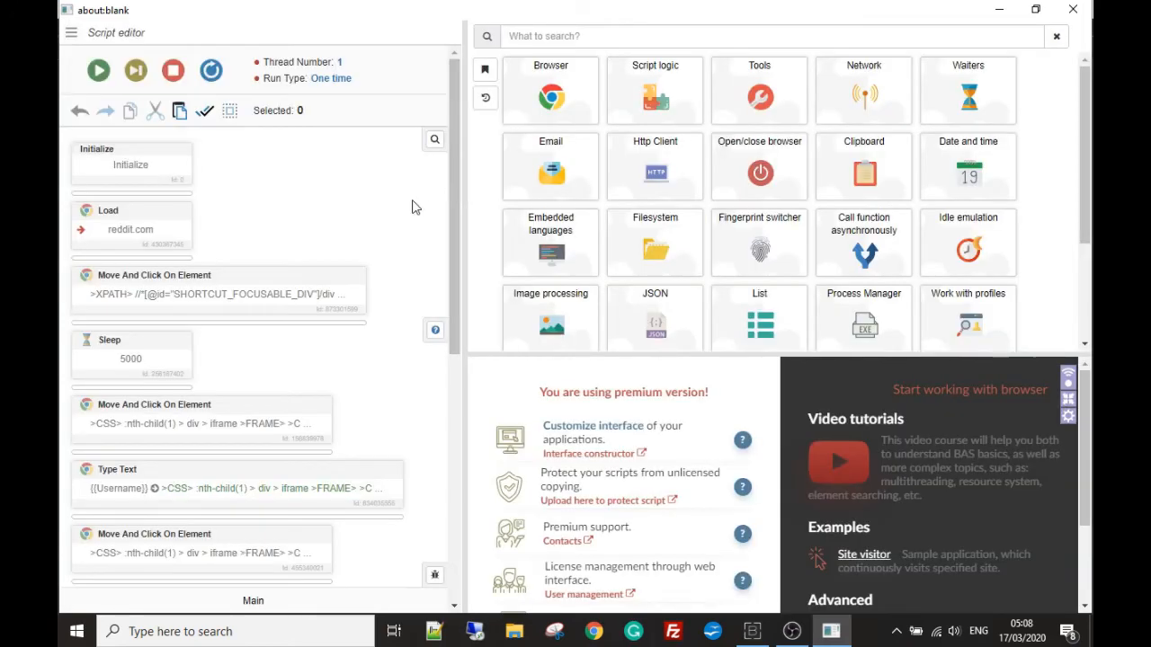
pyautogui.moveTo(107, 187)
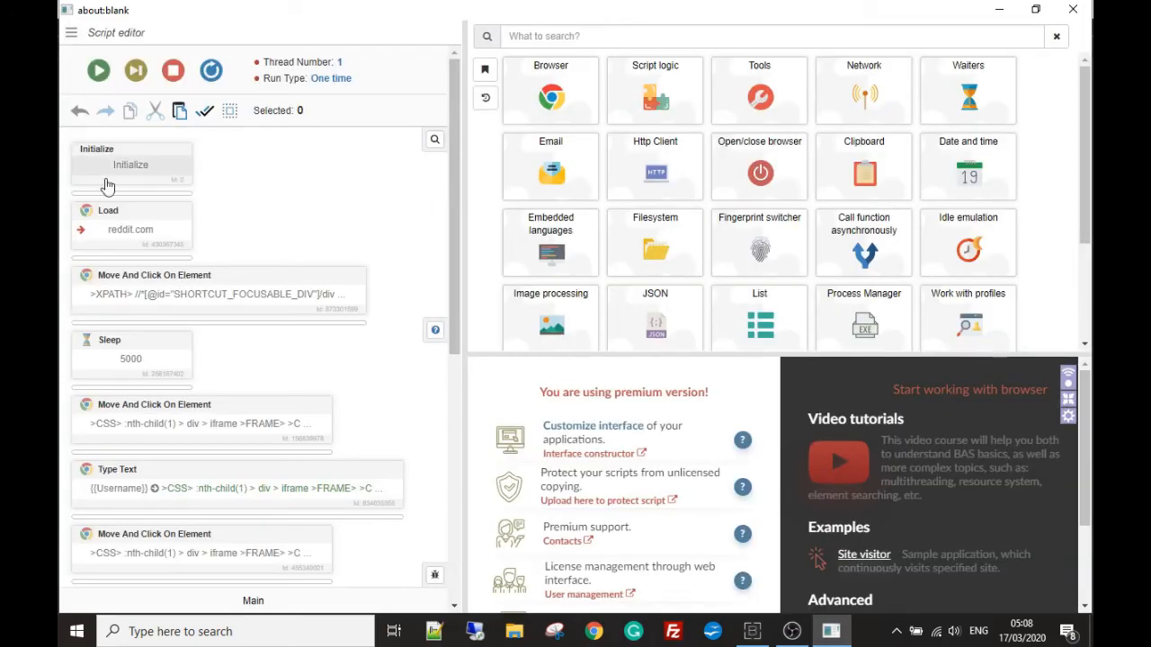
pyautogui.moveTo(204, 150)
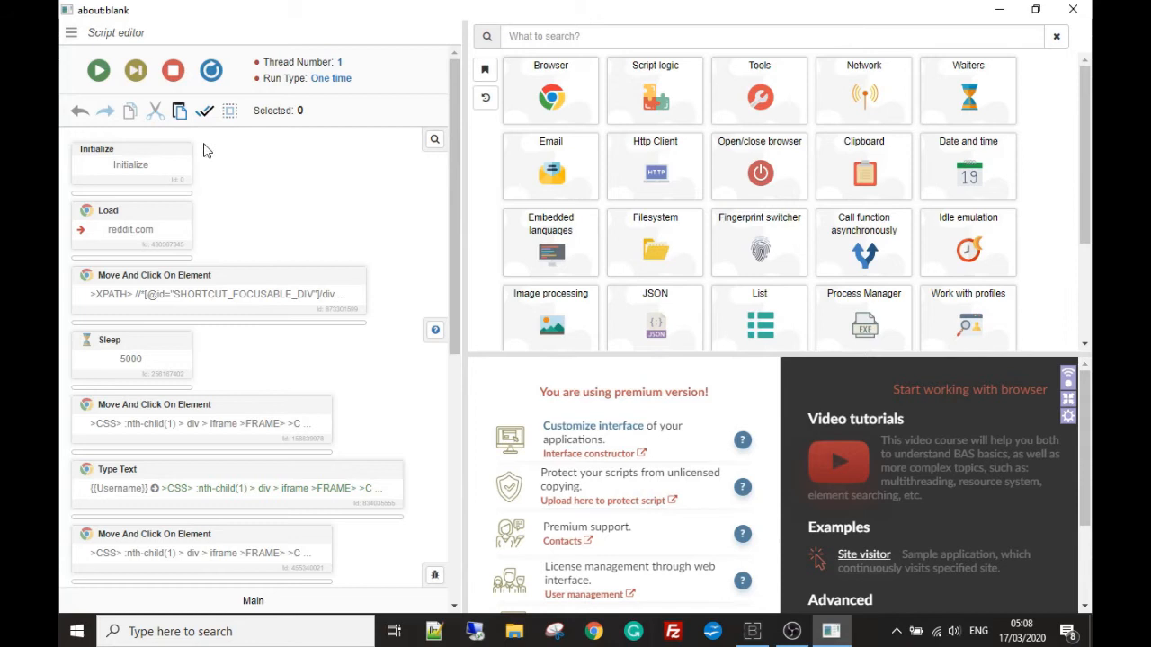
pyautogui.moveTo(135, 70)
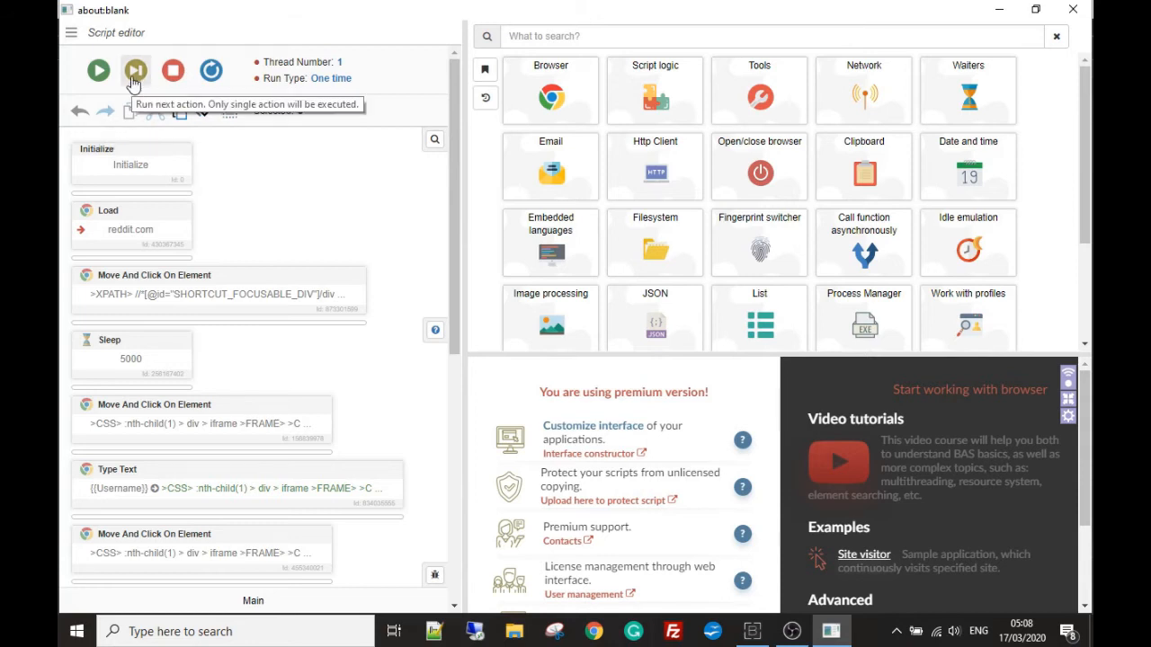
# - Execute only the Load action so the built-in browser opens reddit.com
pyautogui.click(135, 70)
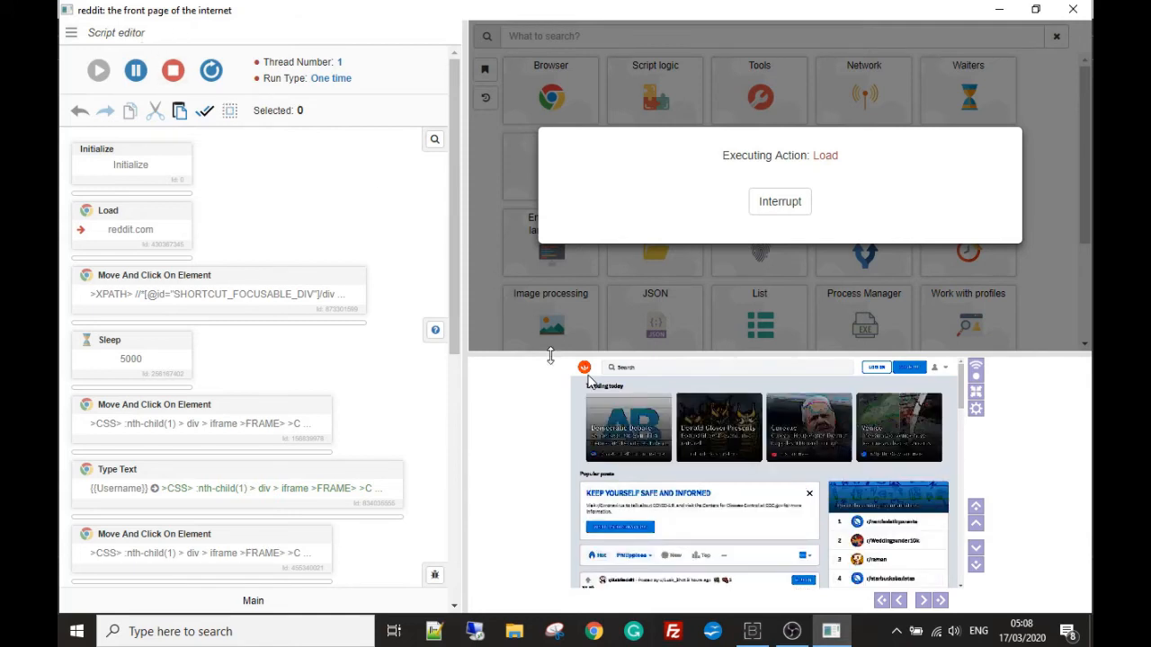
# - Step through clicking reddit's log-in element and the 5000 ms wait
pyautogui.click(136, 70)
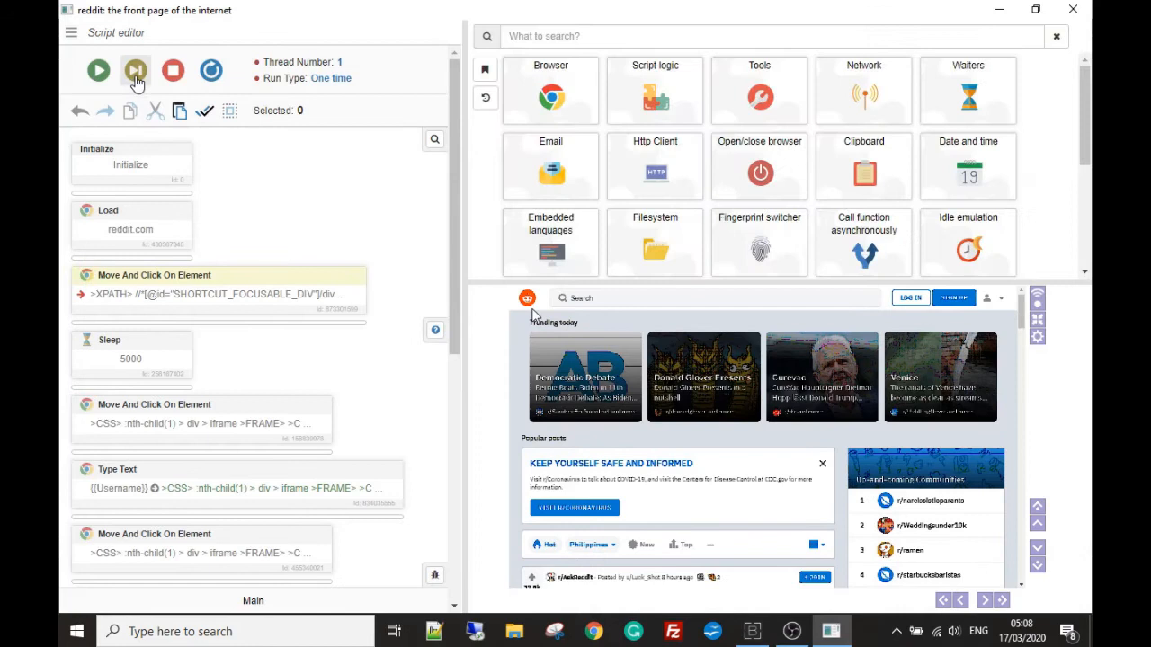
pyautogui.click(135, 70)
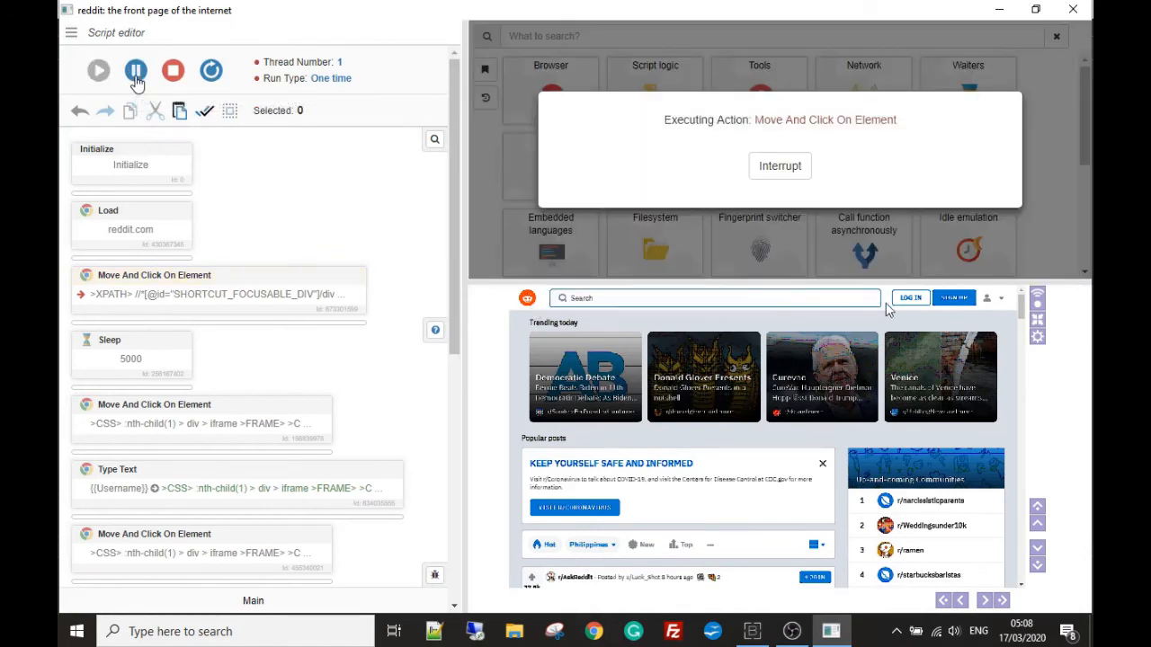
pyautogui.click(136, 71)
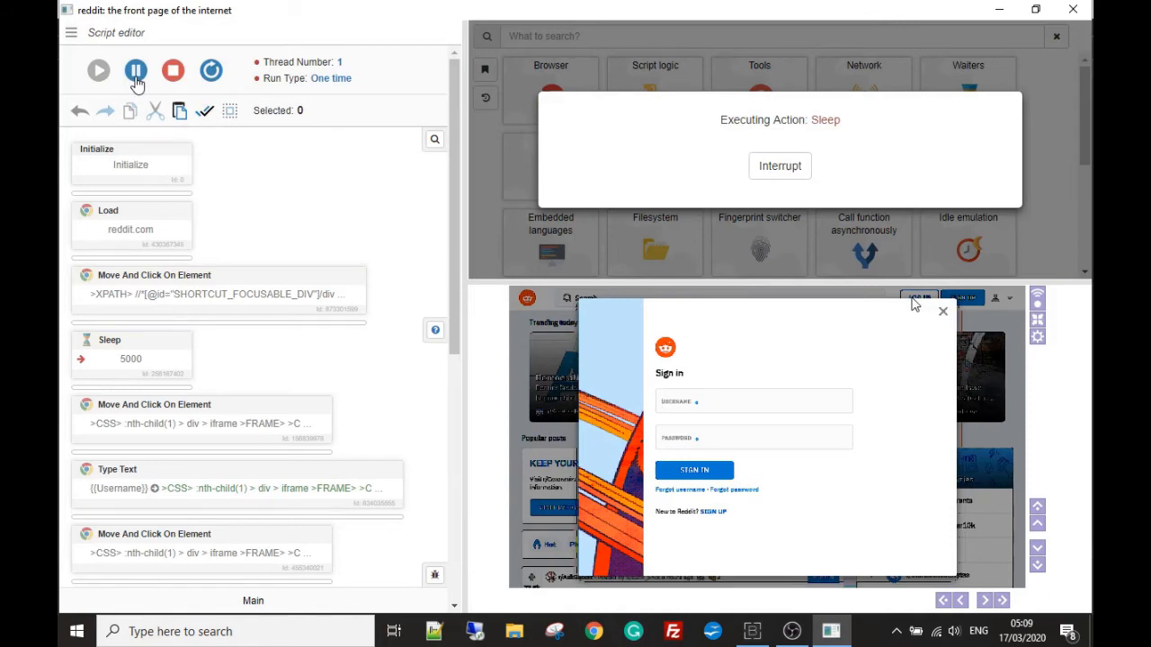
# - Step through clicking into the sign-in form and entering the {{Username}} value
pyautogui.click(136, 70)
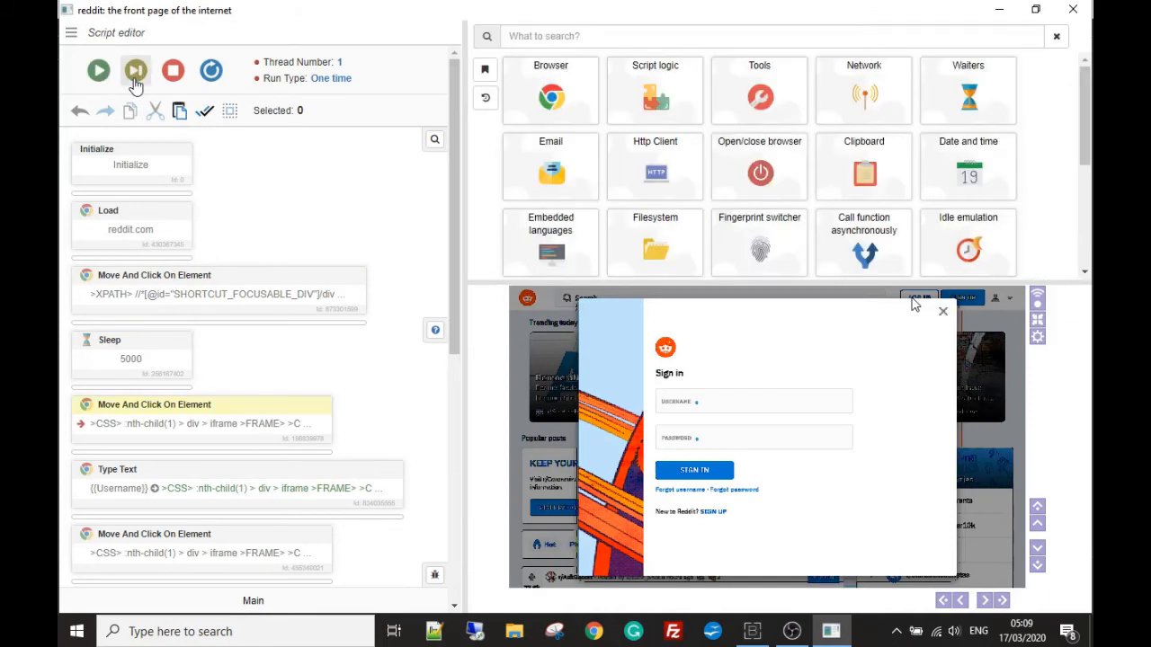
pyautogui.click(135, 70)
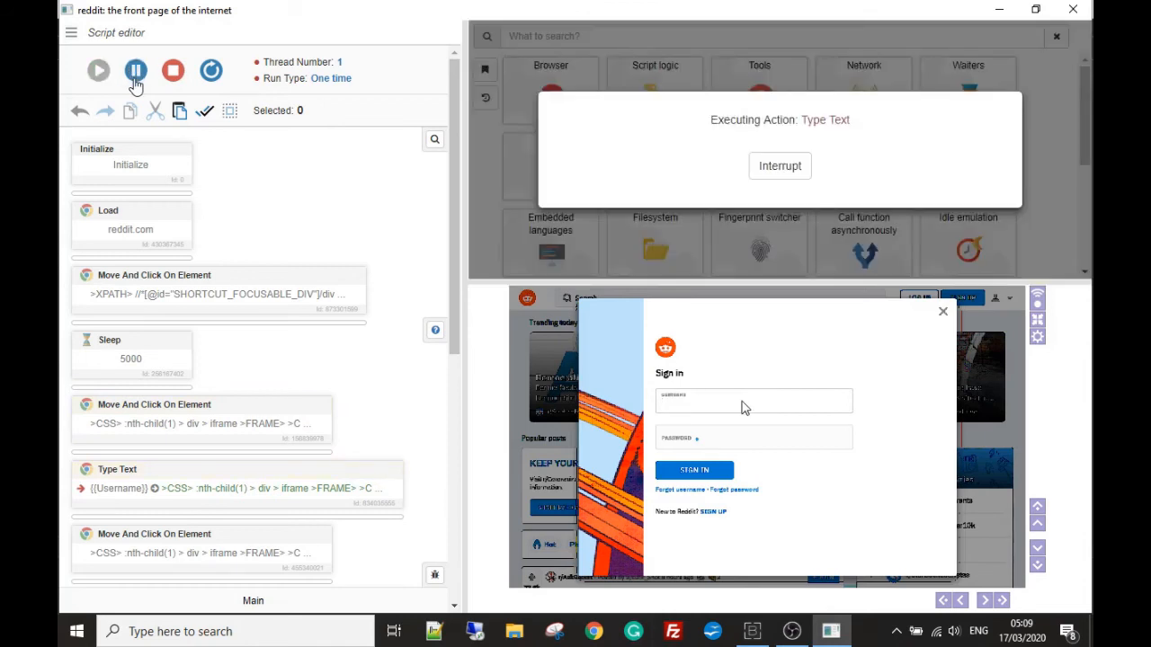
pyautogui.click(136, 70)
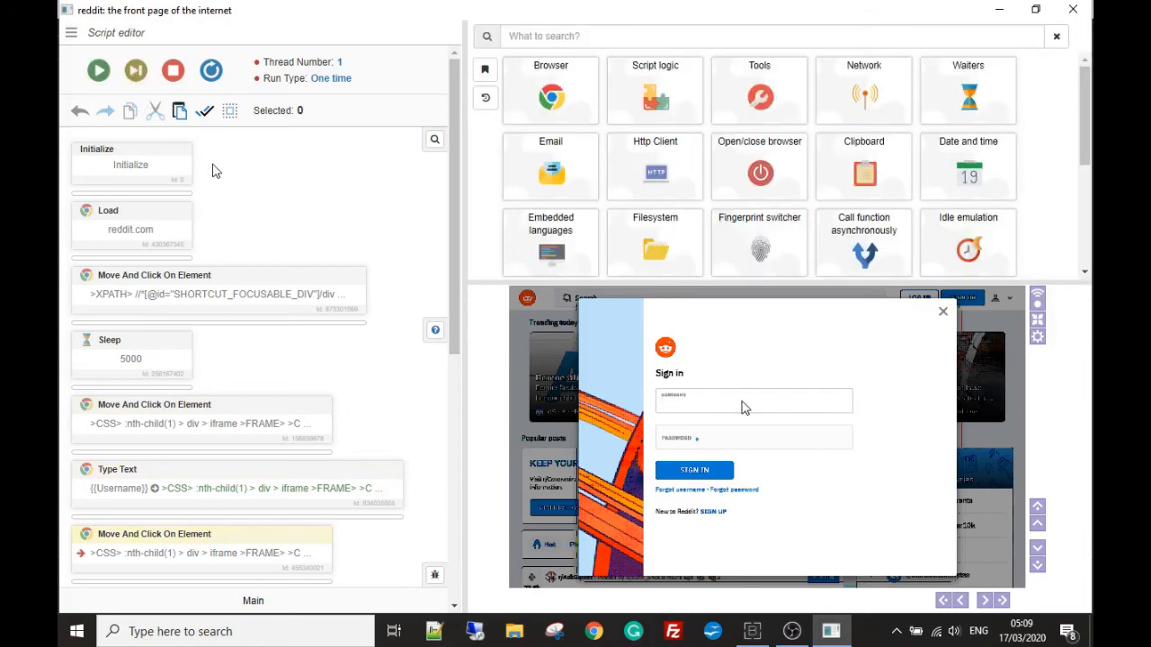
pyautogui.scroll(-3)
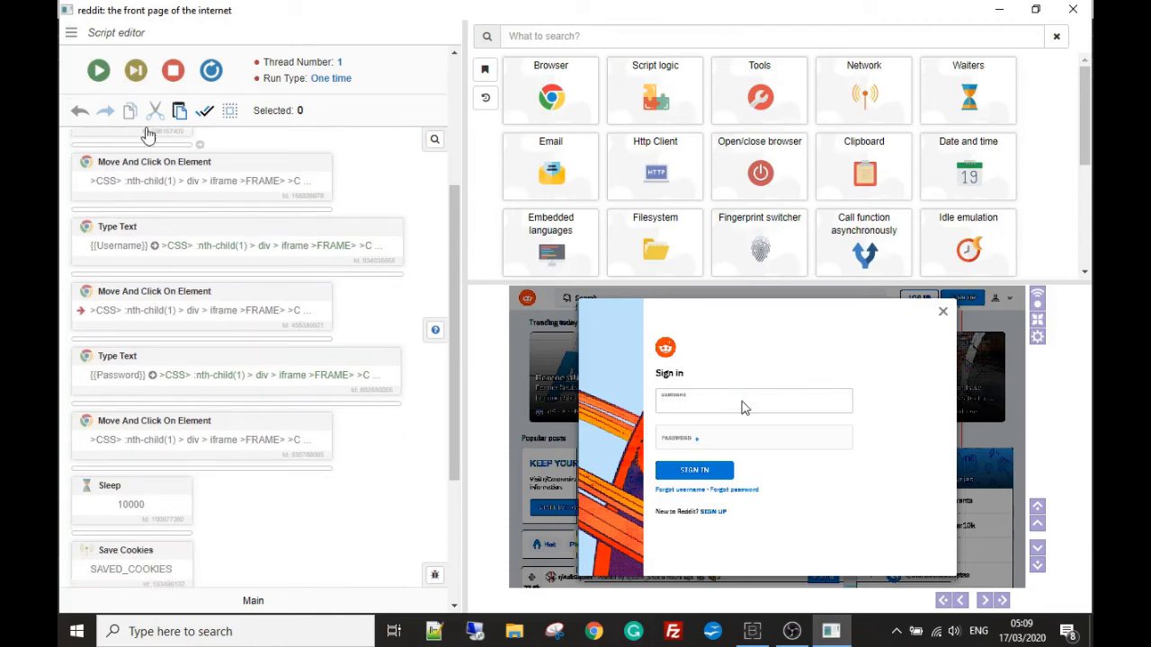
pyautogui.moveTo(135, 71)
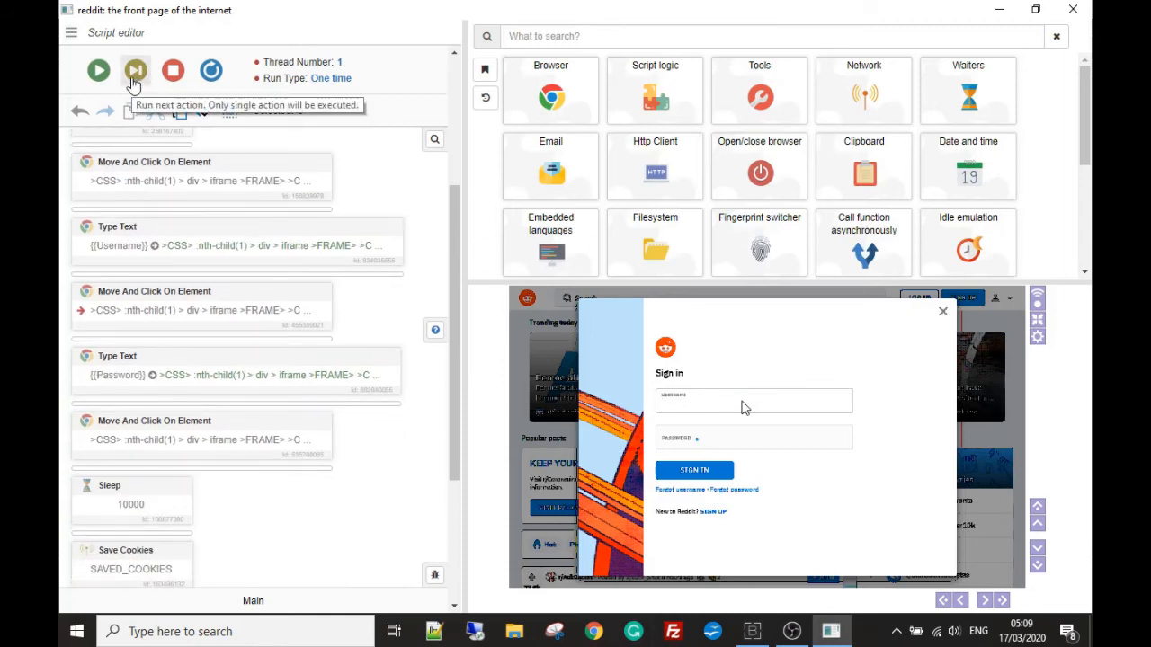
# - Step through the password entry and sign-in click until execution waits at Sleep 10000
pyautogui.click(136, 70)
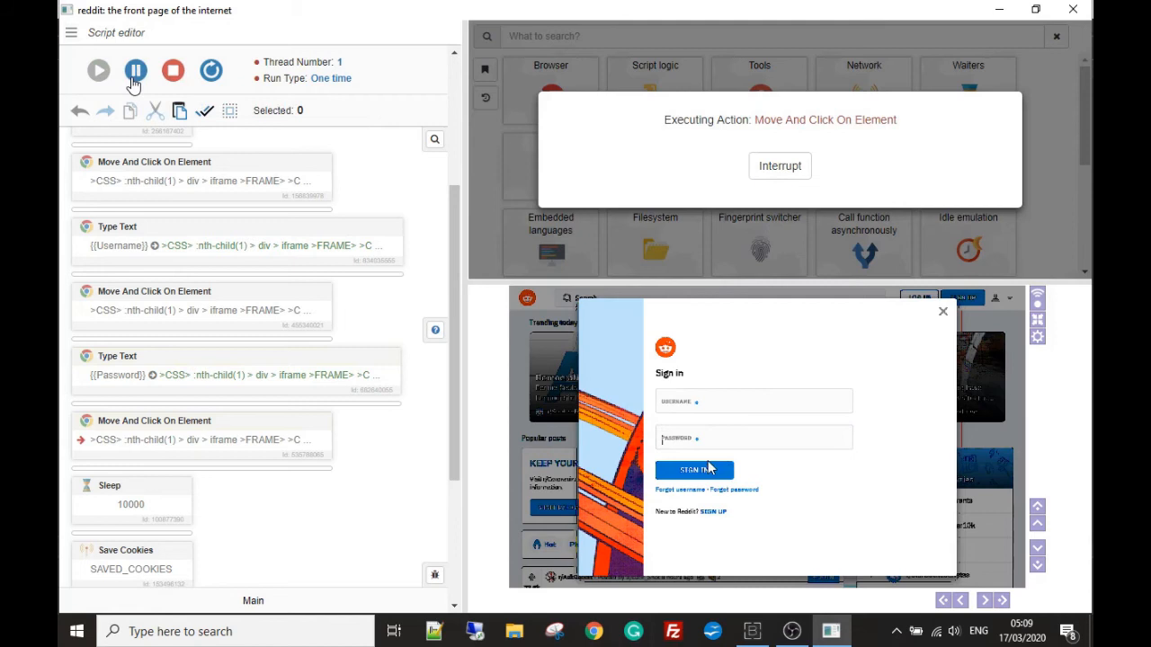
pyautogui.click(136, 70)
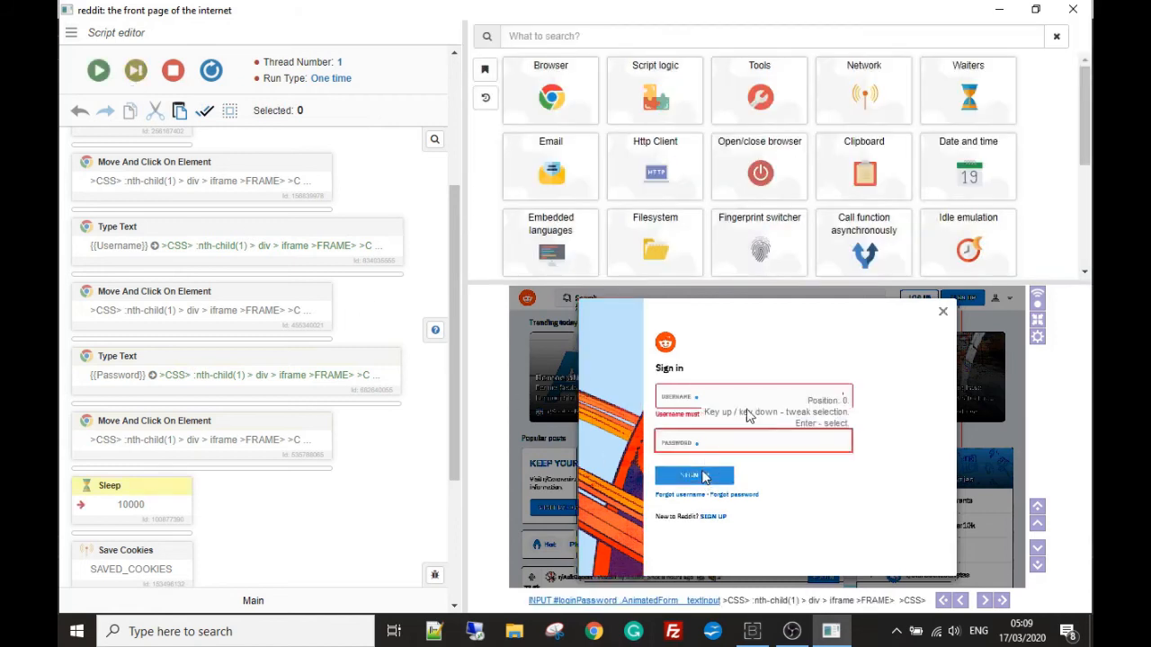
pyautogui.scroll(-3)
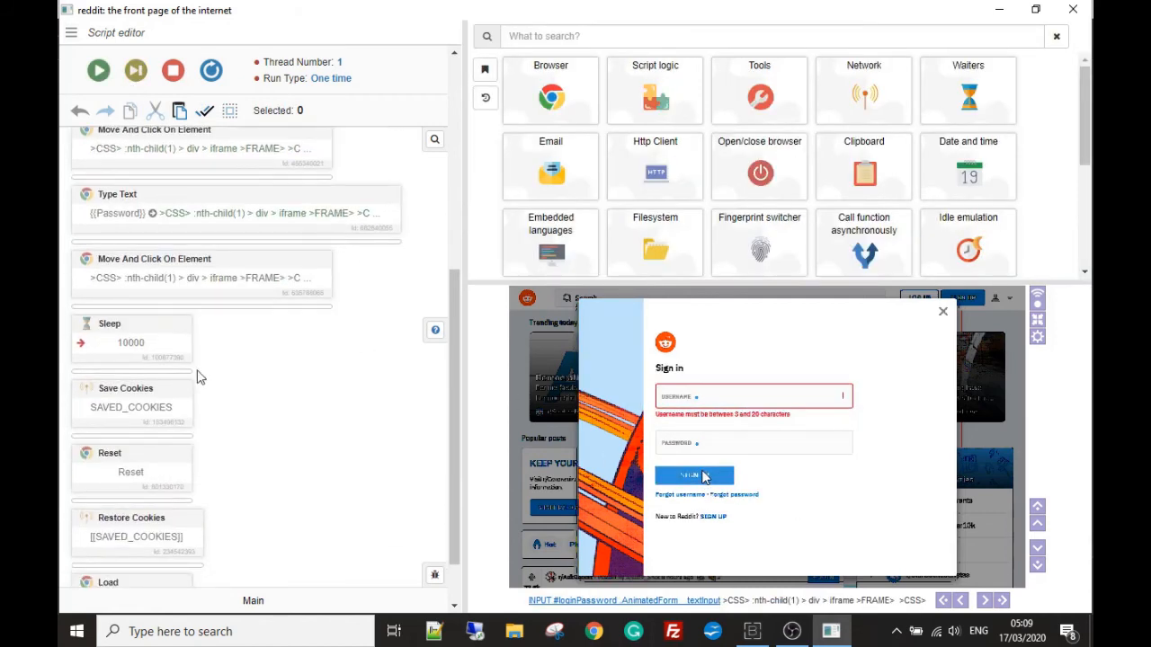
pyautogui.moveTo(160, 407)
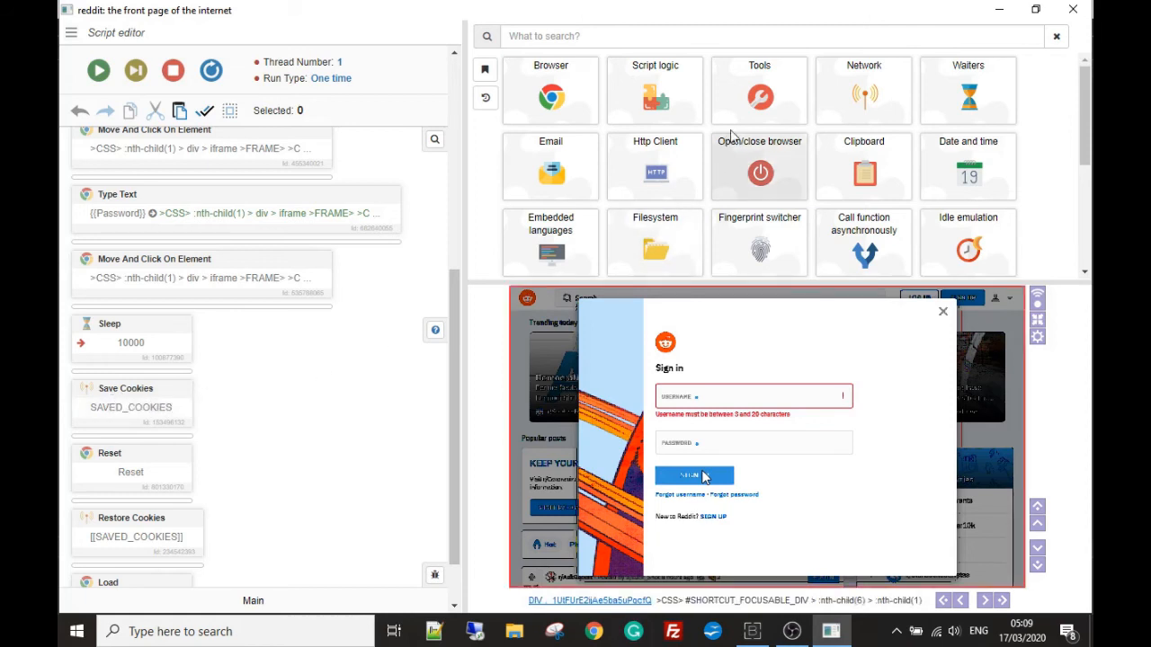
pyautogui.moveTo(837, 97)
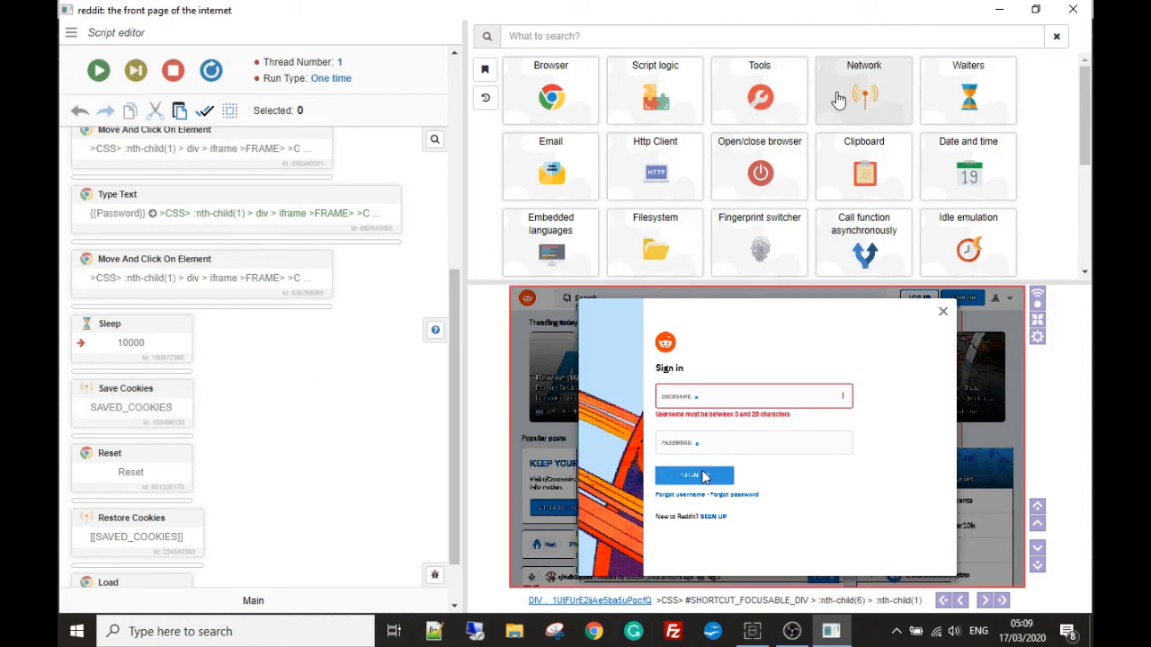
pyautogui.moveTo(875, 108)
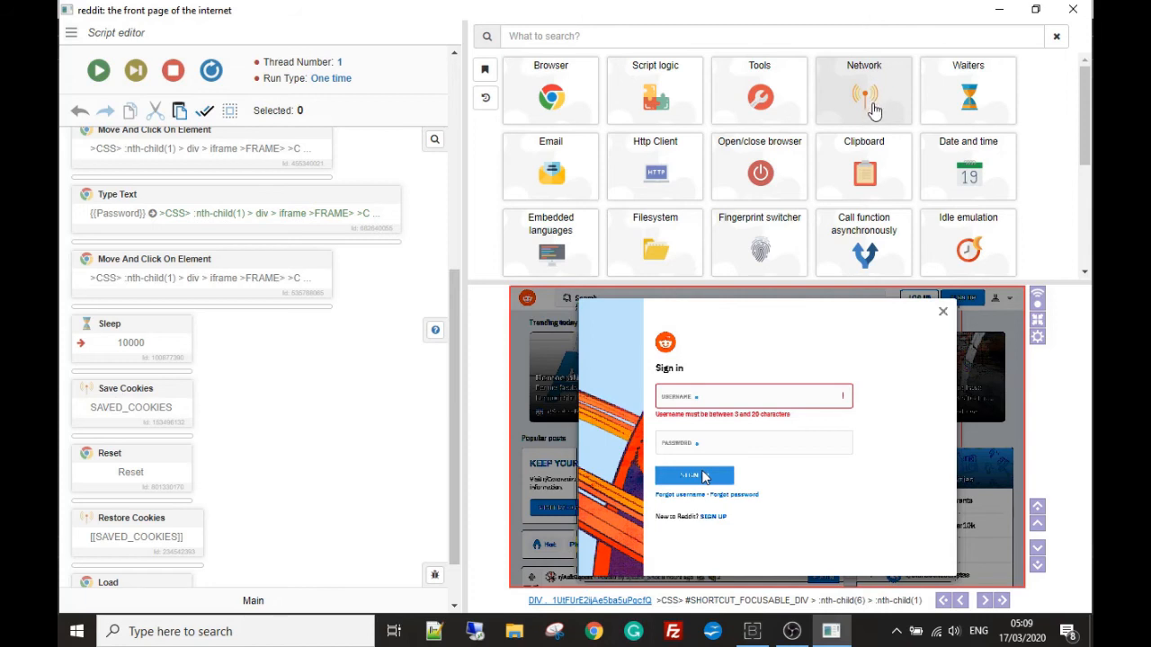
# - Show the Save Cookies action from the Network category with SAVED_COOKIES as the variable to save
pyautogui.click(862, 90)
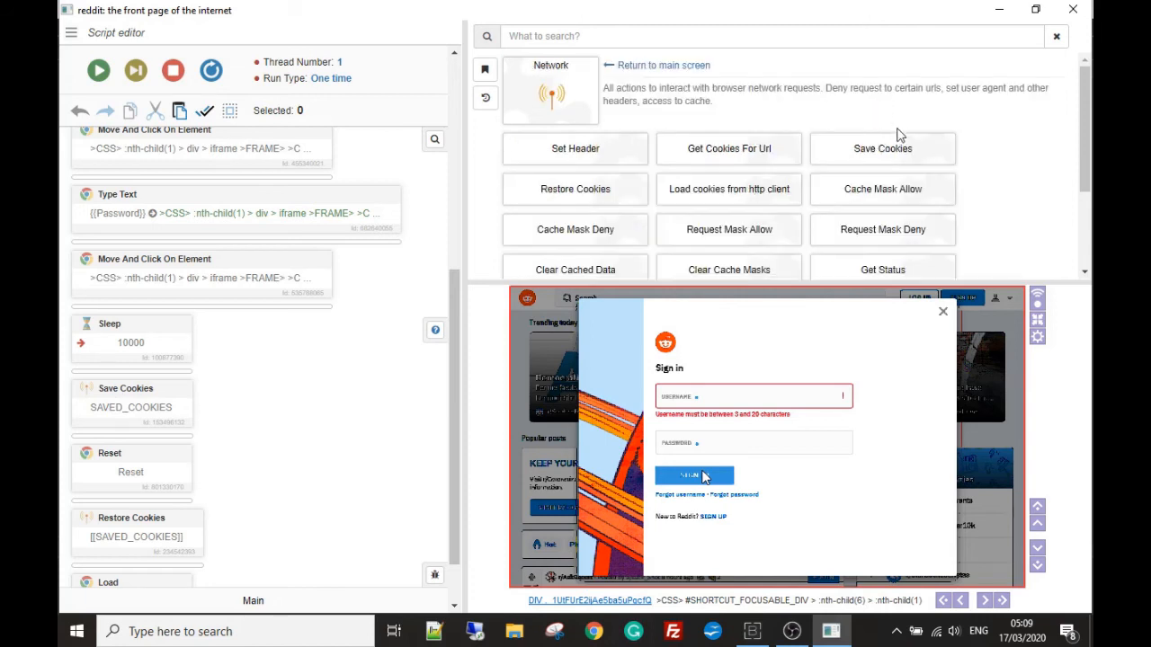
pyautogui.moveTo(882, 149)
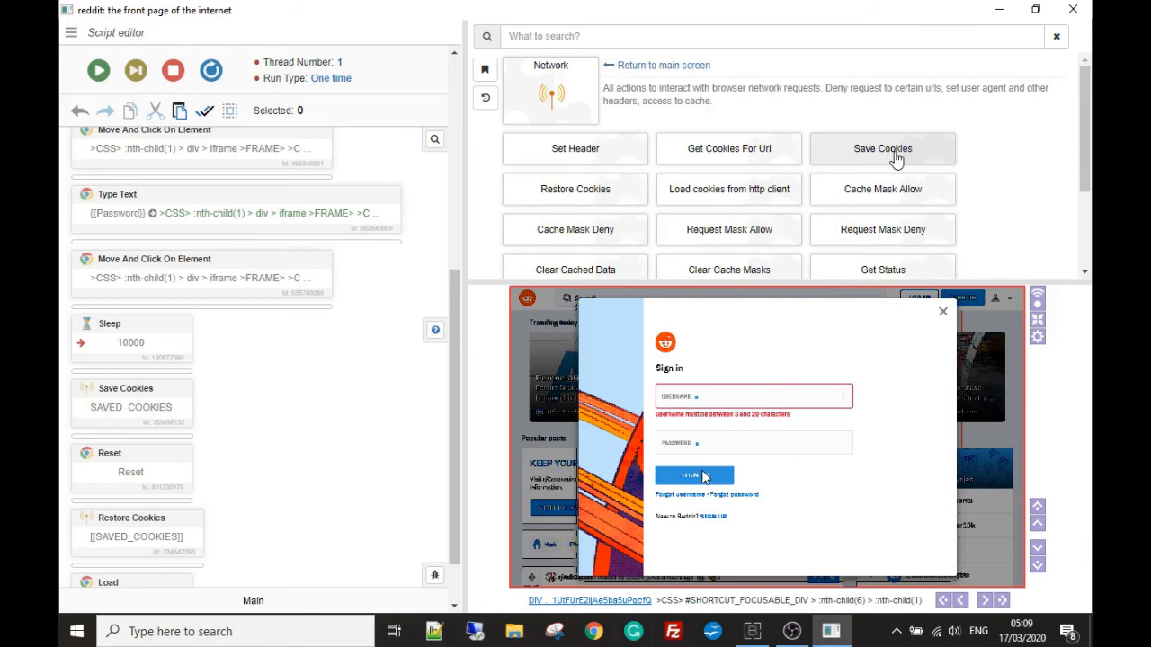
pyautogui.click(883, 148)
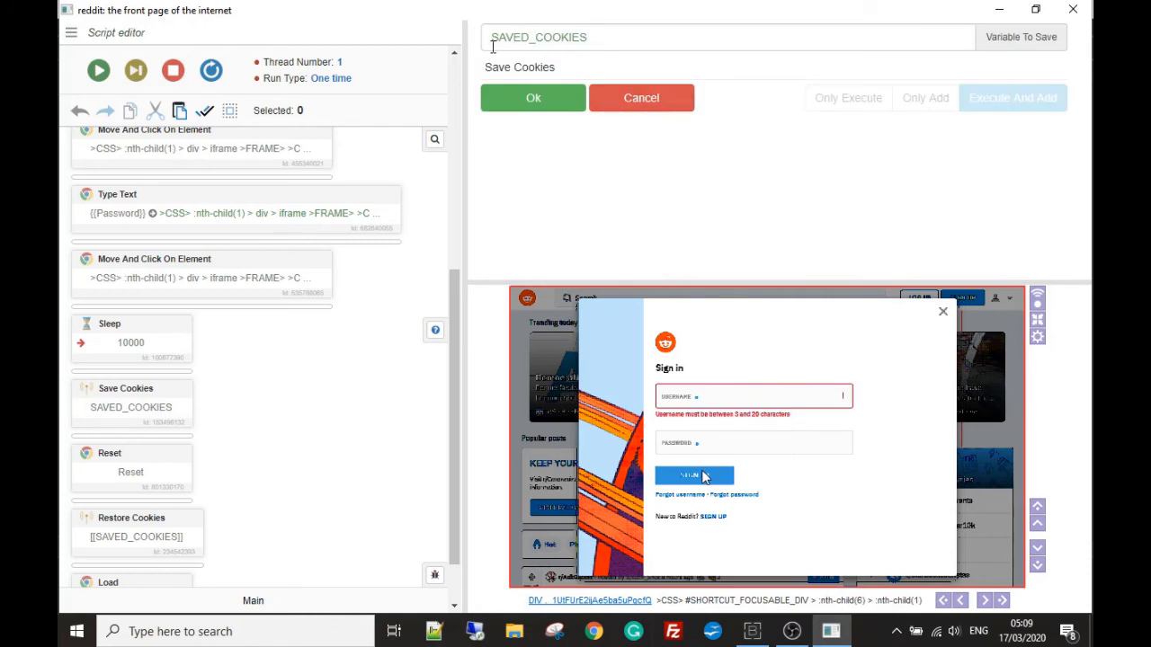
pyautogui.tripleClick(538, 37)
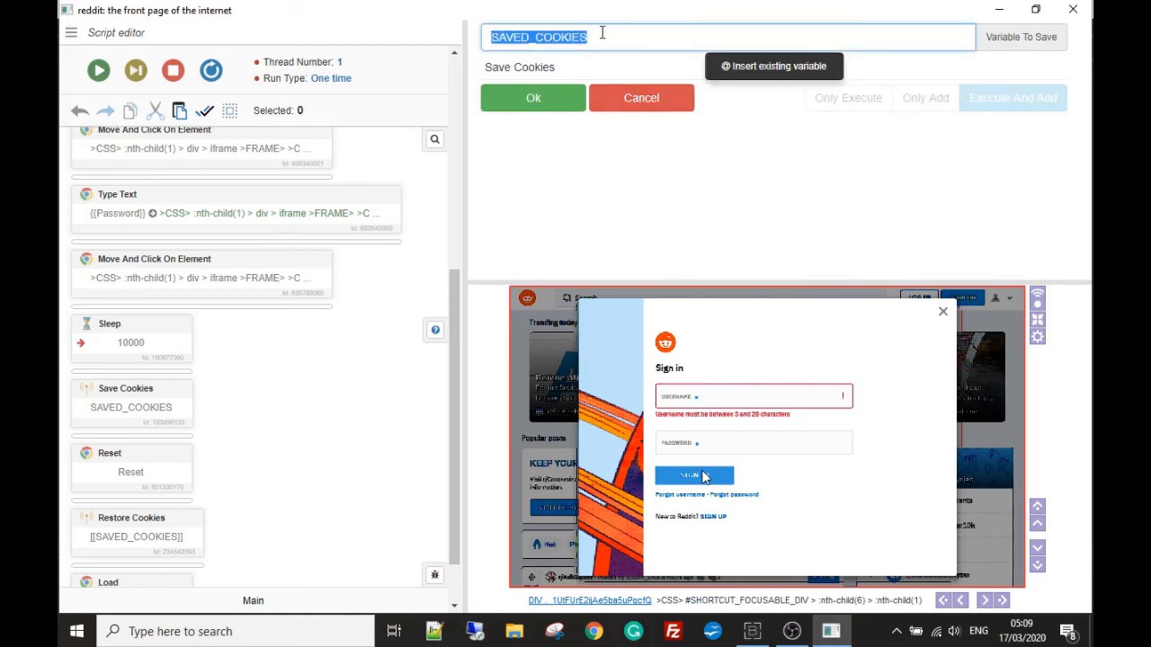
pyautogui.moveTo(576, 70)
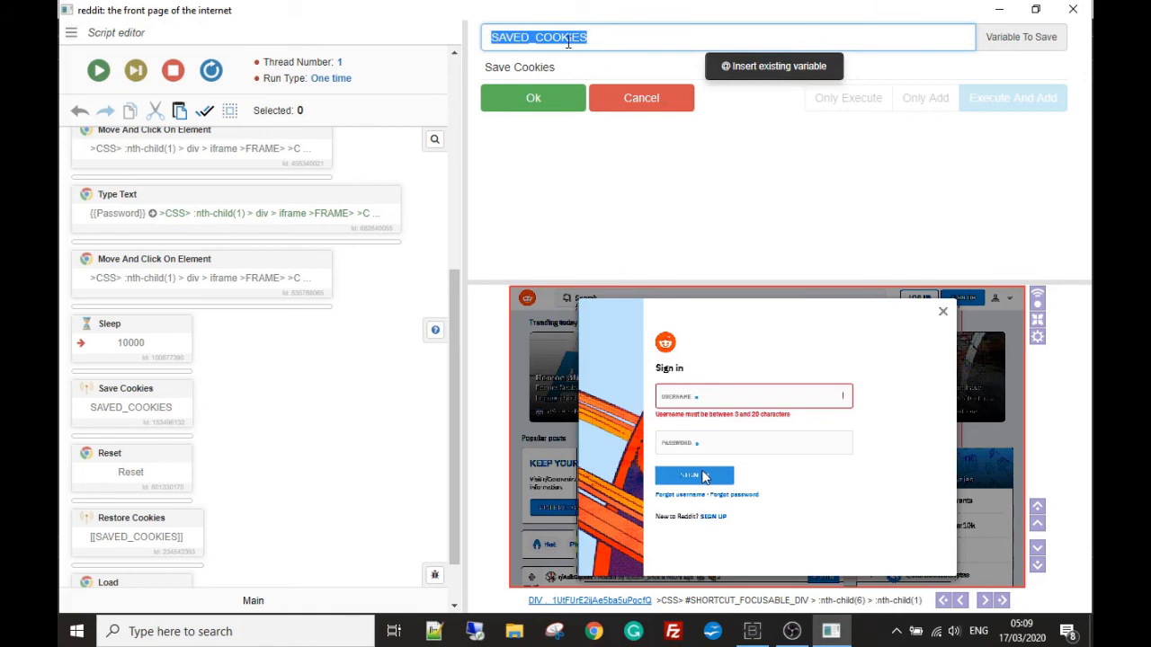
pyautogui.click(585, 37)
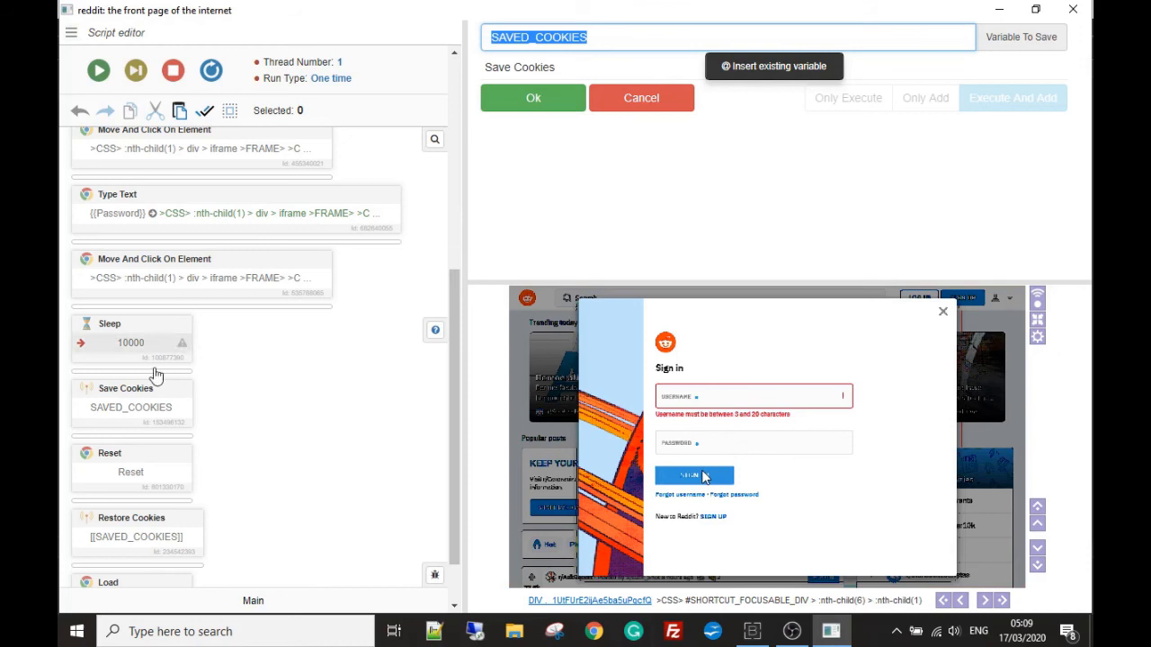
pyautogui.moveTo(126, 465)
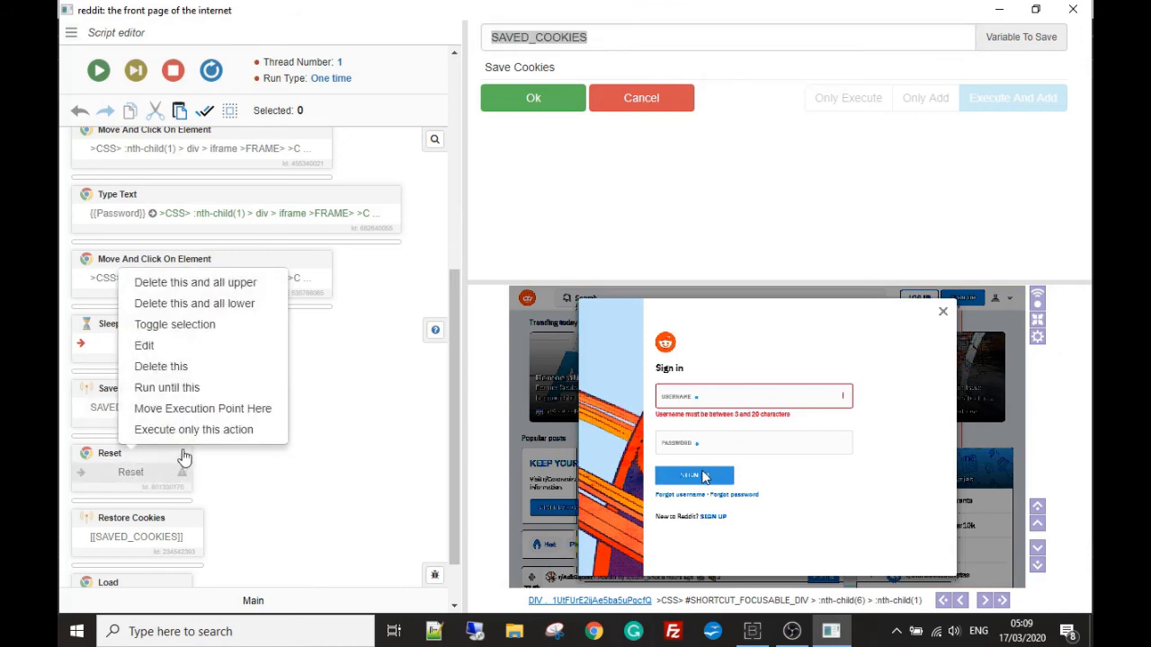
# - Run the Reset step to blank the browser and move the execution point to Restore Cookies
pyautogui.click(137, 70)
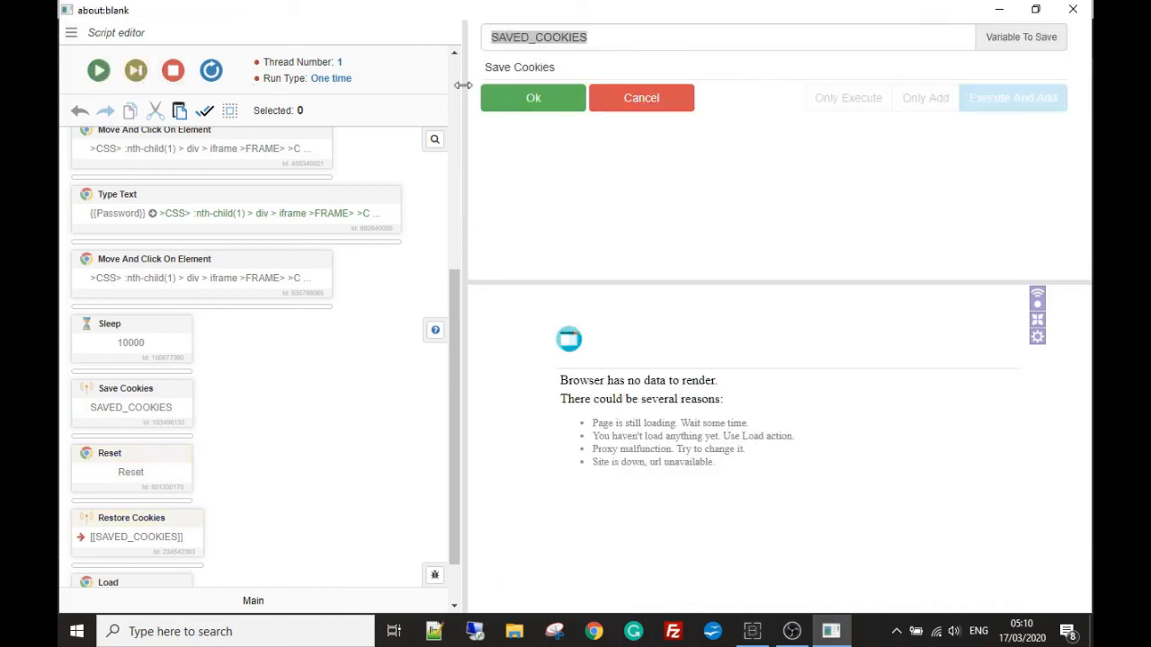
pyautogui.scroll(-3)
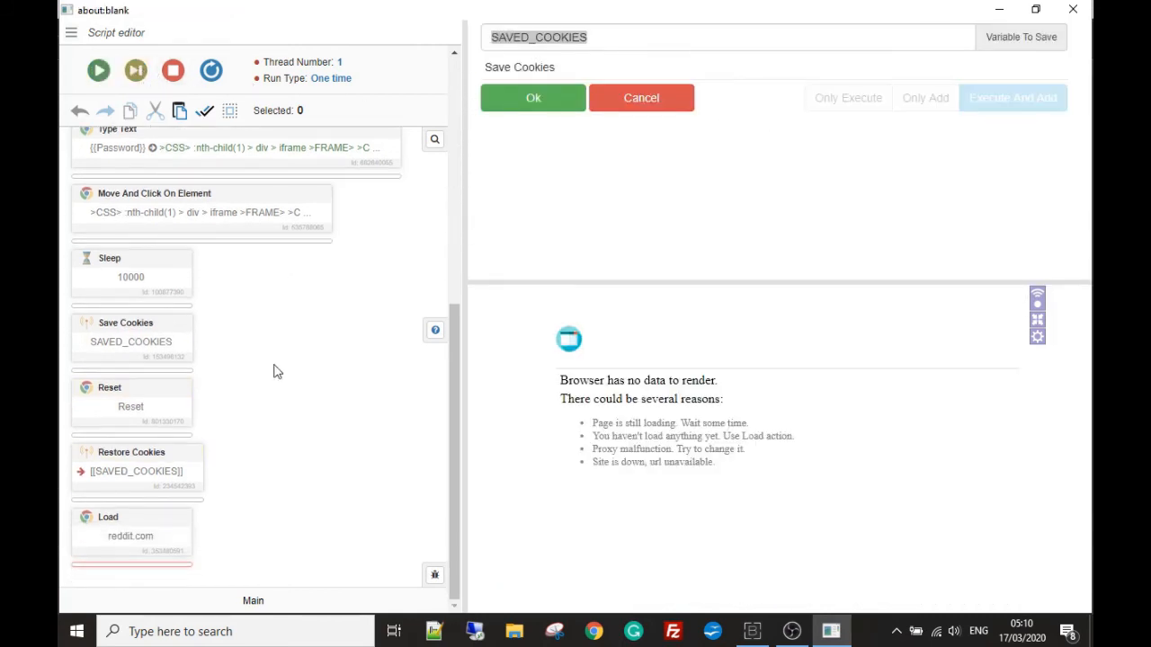
pyautogui.rightClick(131, 341)
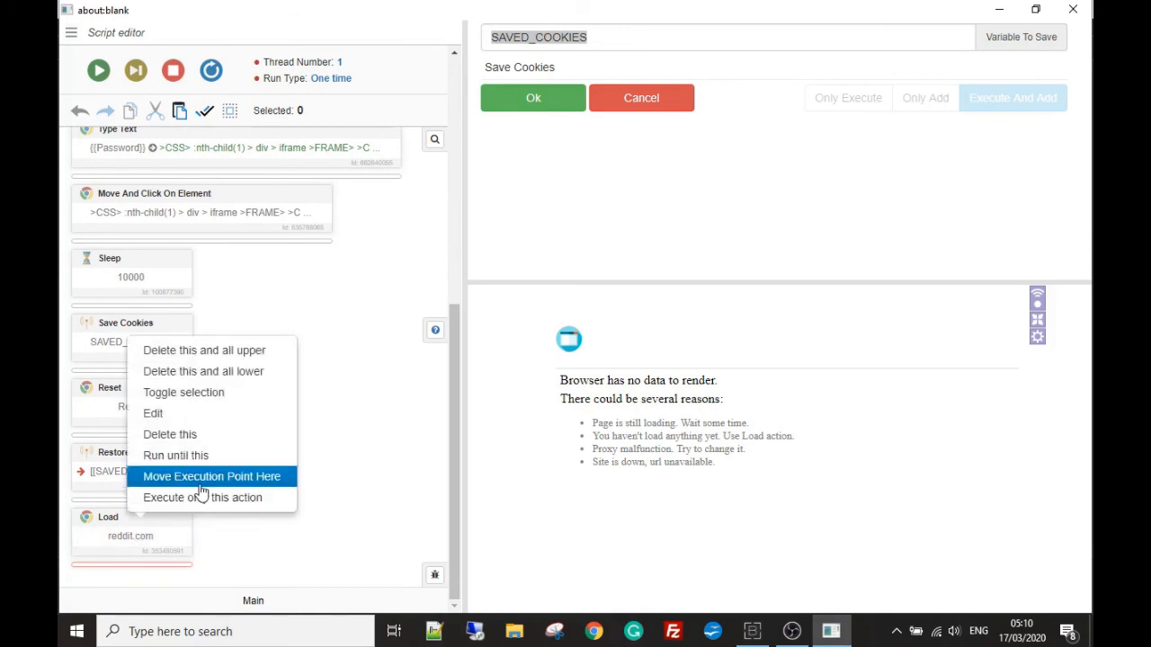
pyautogui.click(211, 476)
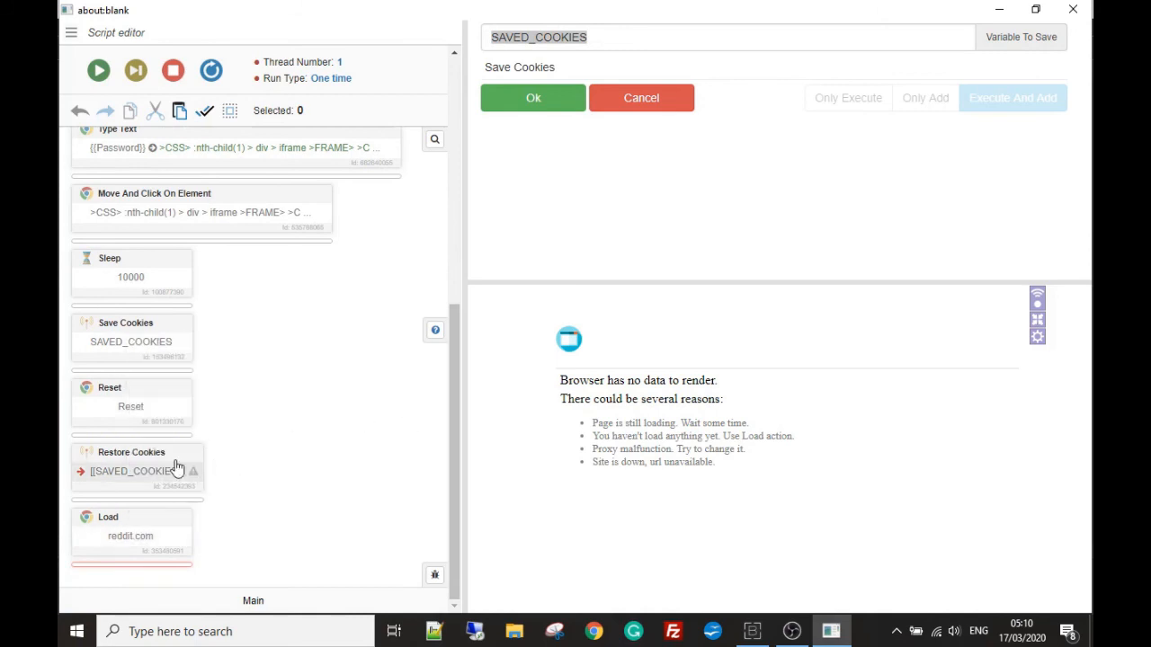
pyautogui.doubleClick(131, 463)
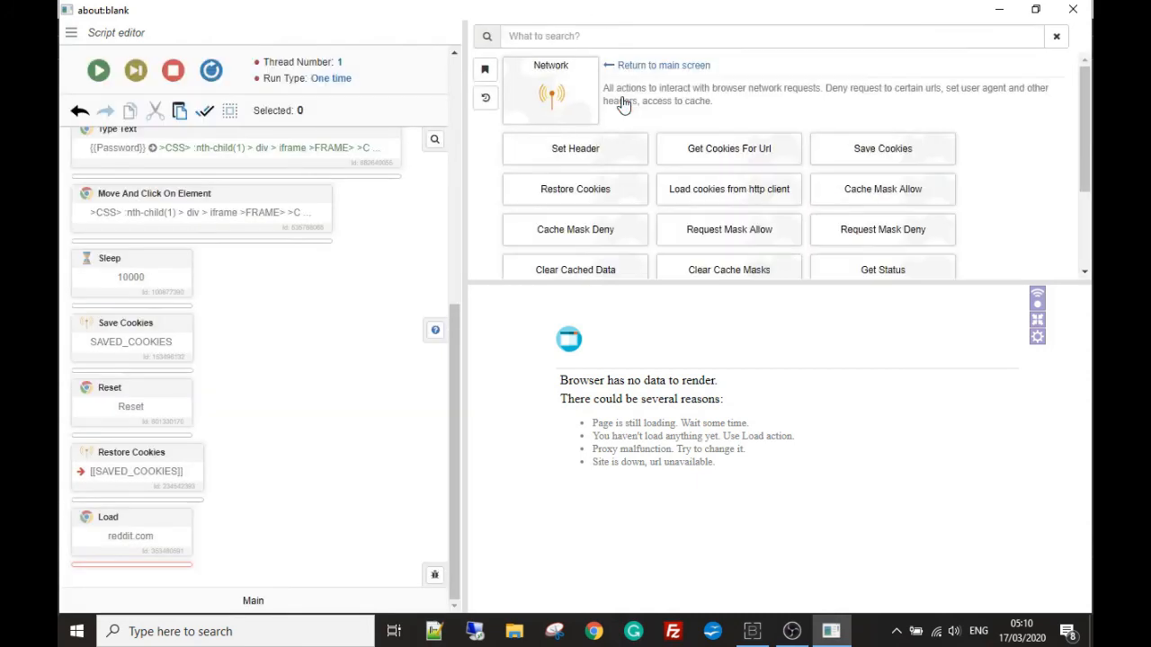
# - Run Restore Cookies, then execute only the Load step to reopen reddit.com
pyautogui.click(98, 71)
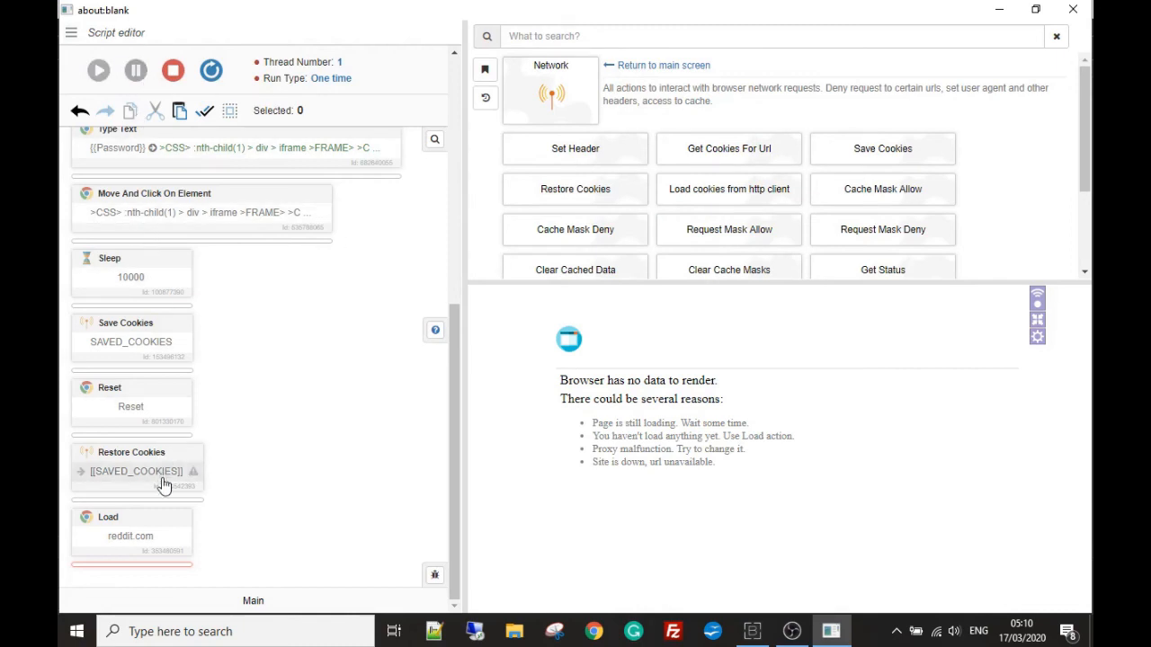
pyautogui.rightClick(136, 471)
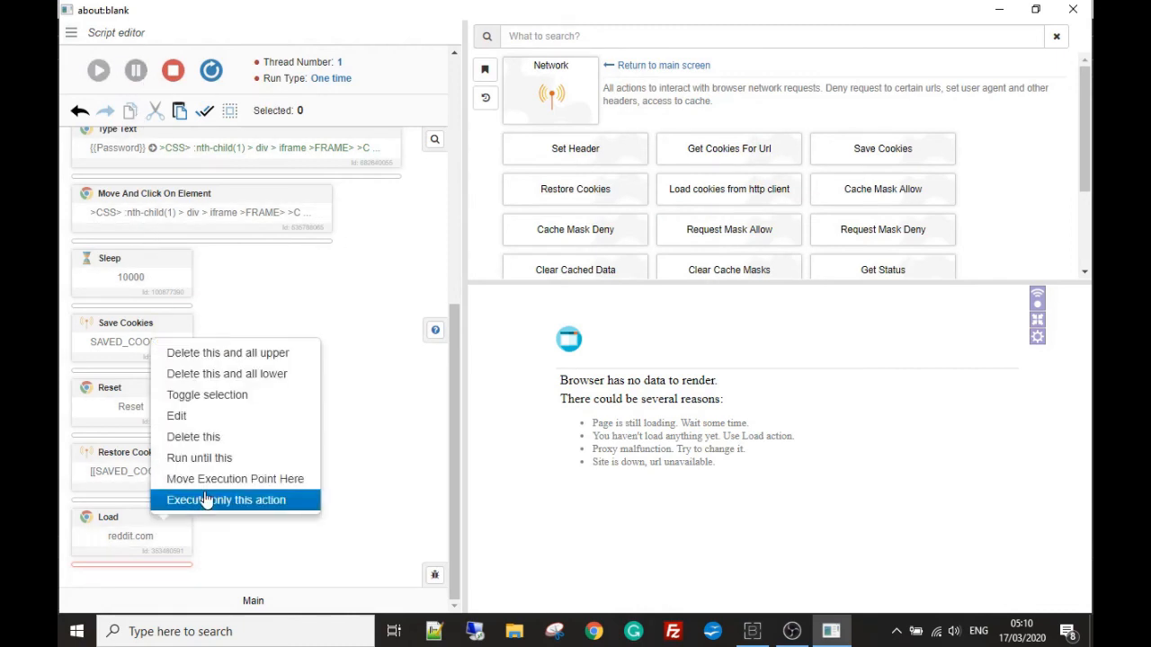
pyautogui.click(225, 500)
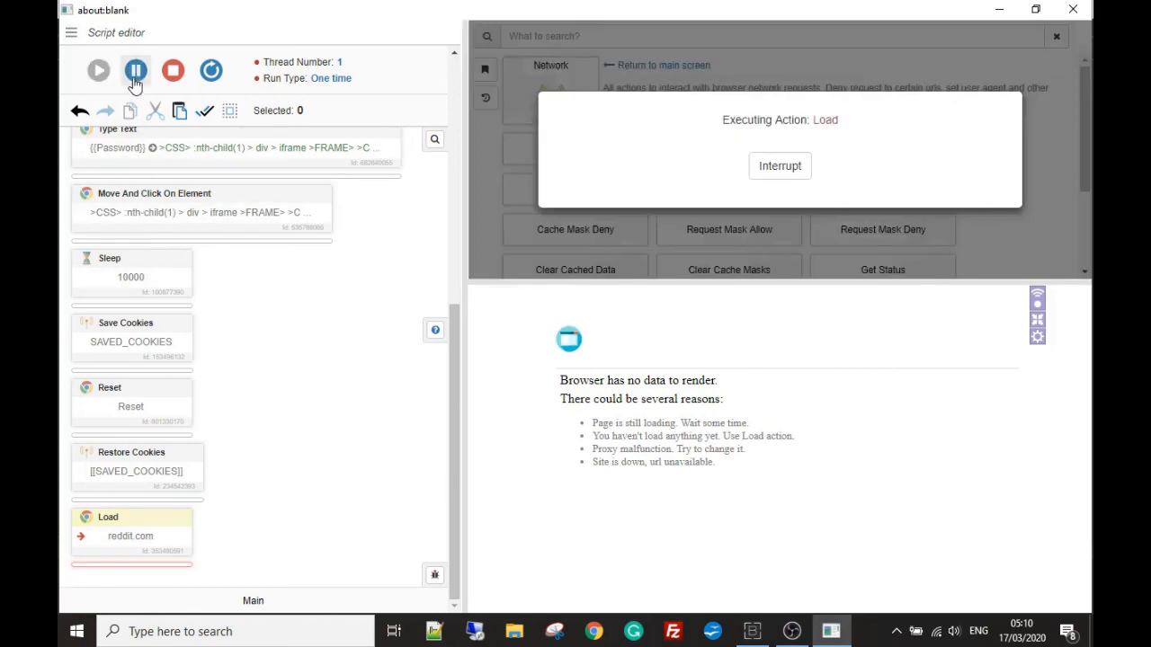